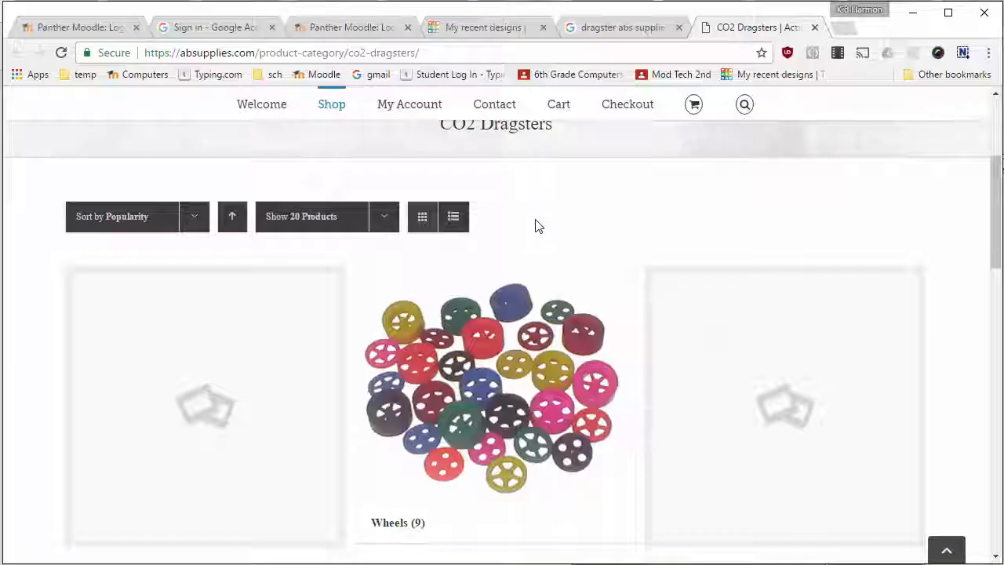
{"action": "mouse_move", "coordinate": [515, 333]}
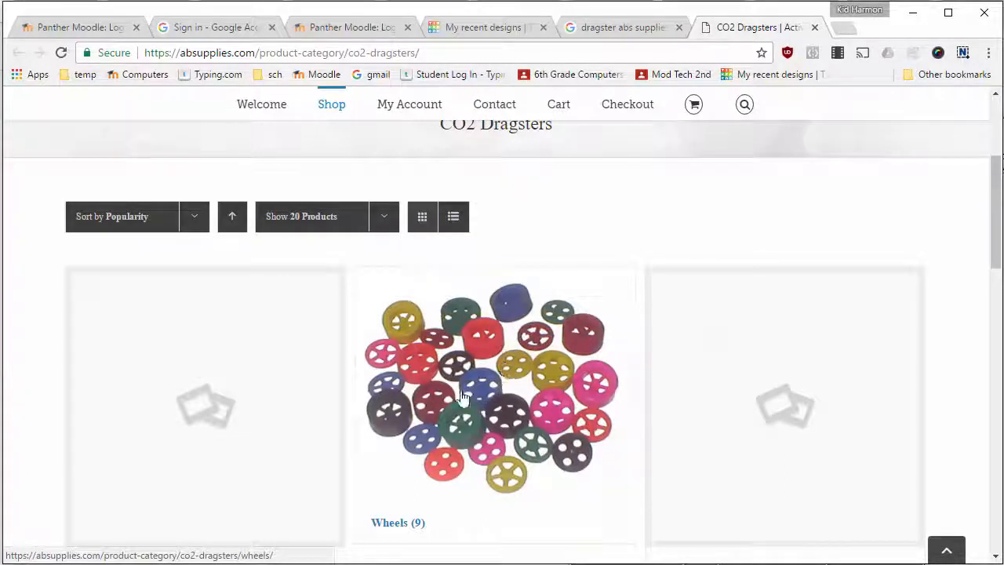
{"action": "mouse_move", "coordinate": [509, 333]}
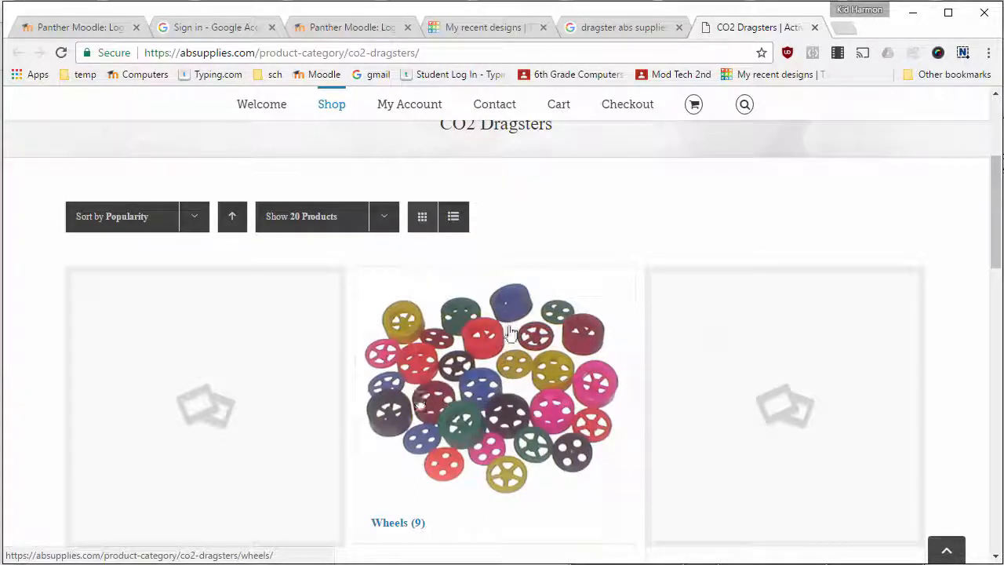
{"action": "mouse_move", "coordinate": [505, 342]}
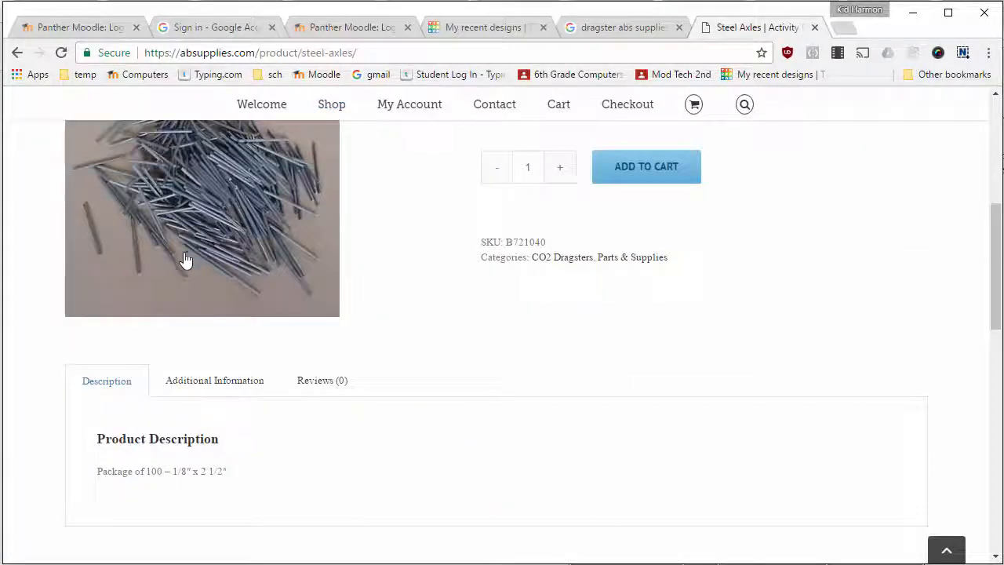
{"action": "mouse_move", "coordinate": [187, 483]}
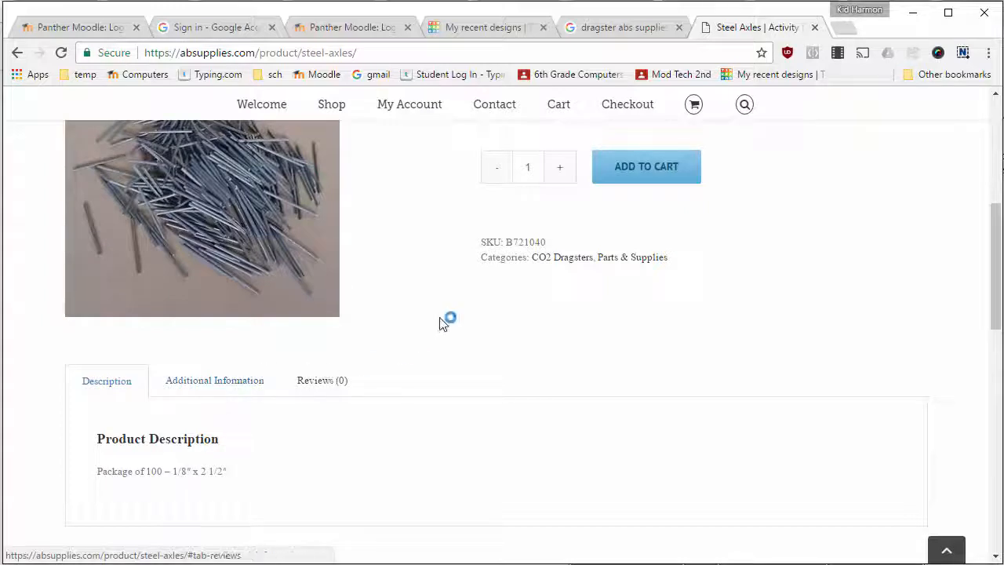
- Start a new blank Tinkercad 3D design and move over to the Google tab
{"action": "left_click", "coordinate": [483, 26]}
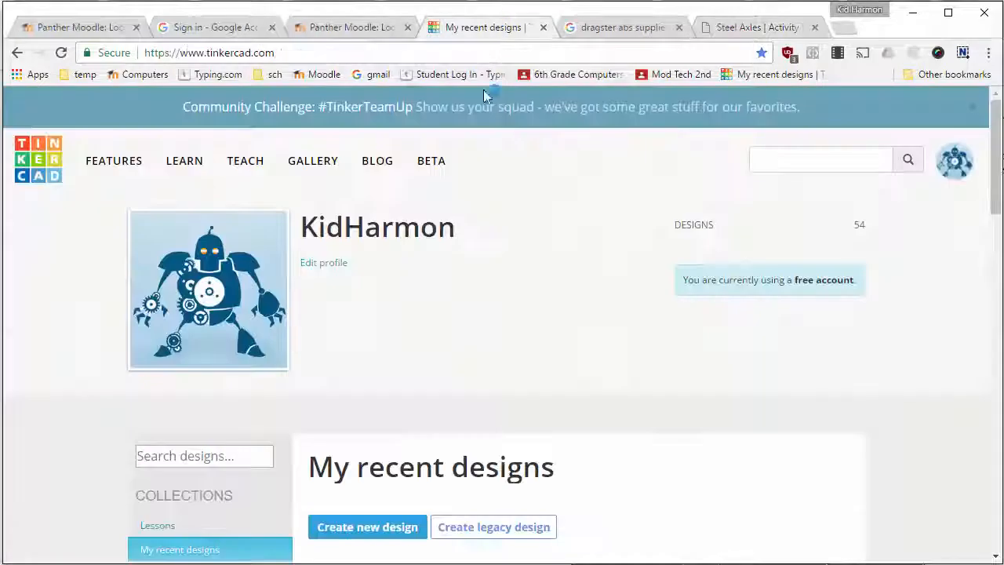
{"action": "scroll", "scroll_direction": "down", "scroll_amount": 3}
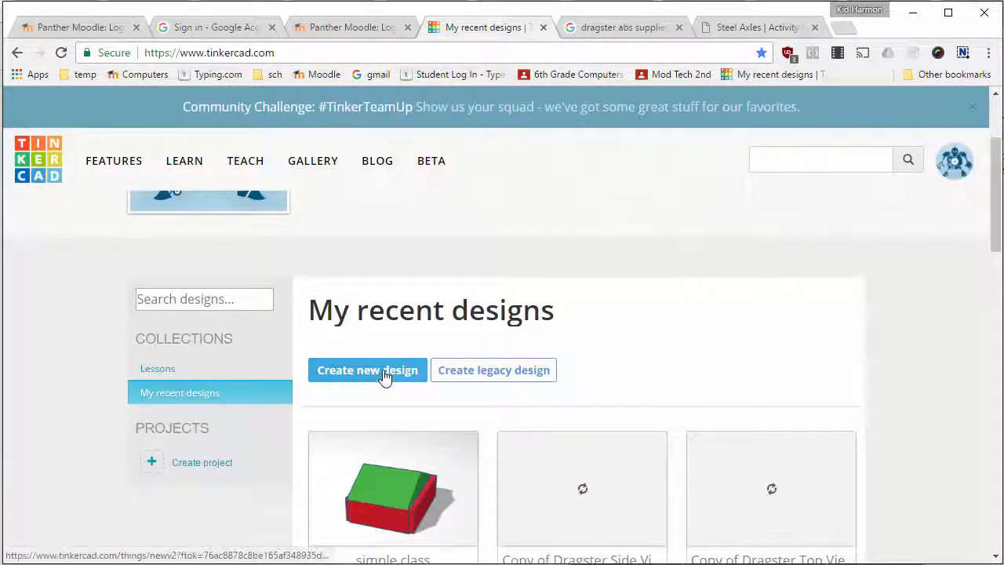
{"action": "left_click", "coordinate": [367, 370]}
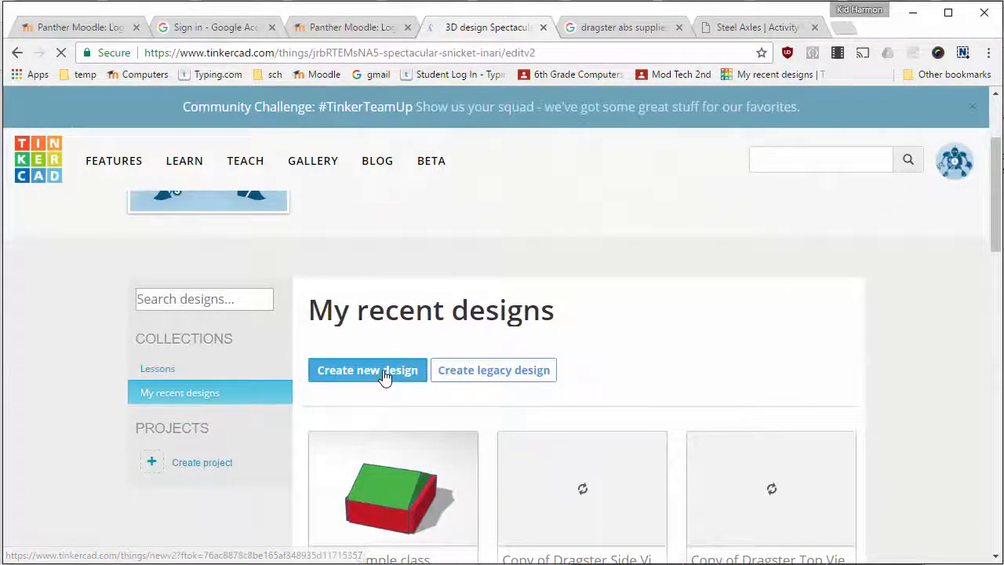
{"action": "left_click", "coordinate": [368, 370]}
{"action": "type", "text": "1/8"}
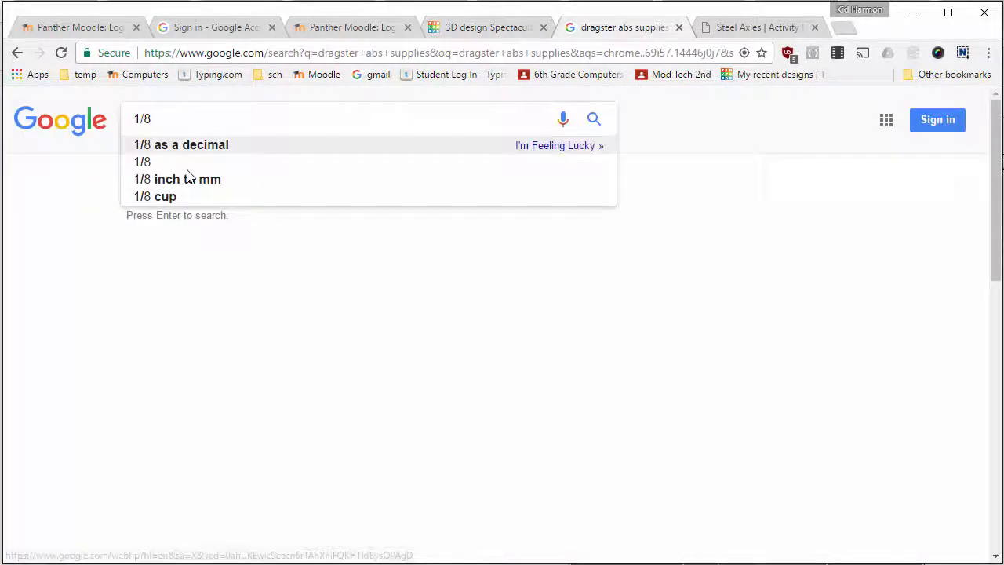
{"action": "mouse_move", "coordinate": [172, 179]}
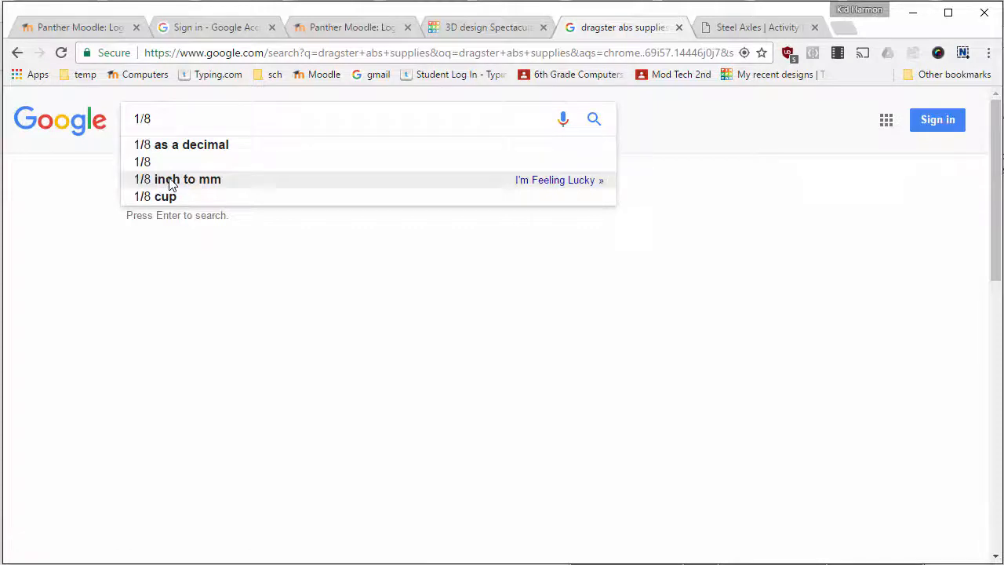
- Search Google for '1/8 inch to mm' and read the 3.175 mm result
{"action": "left_click", "coordinate": [188, 179]}
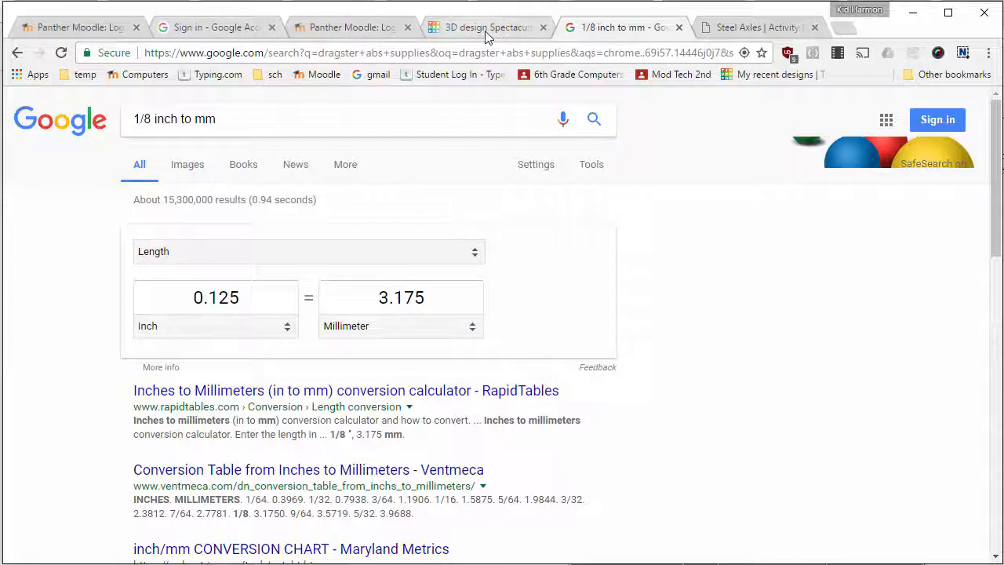
{"action": "mouse_move", "coordinate": [486, 27]}
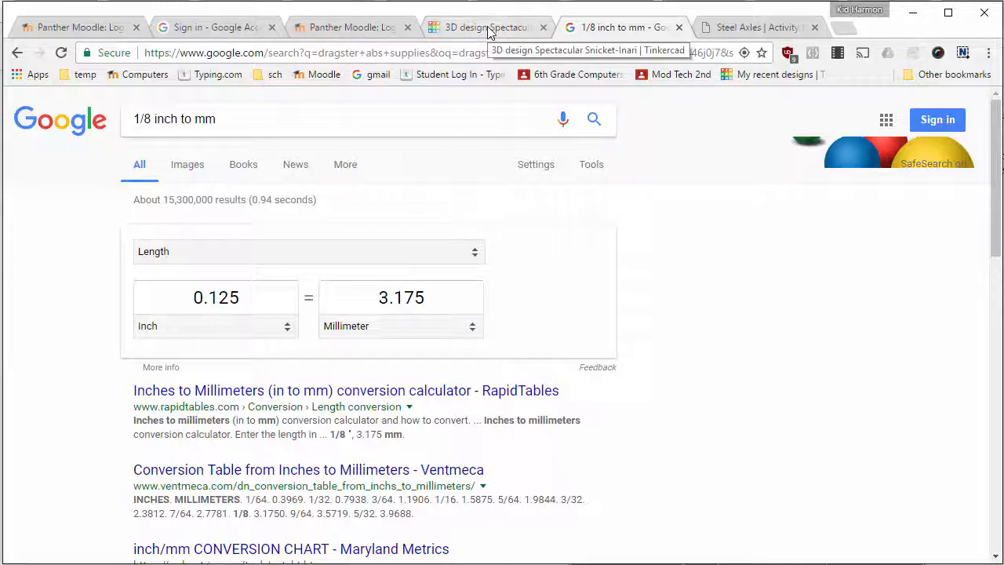
- Place an axle-width hole cylinder on the workplane and shrink it to 5 mm tall
{"action": "left_click", "coordinate": [483, 27]}
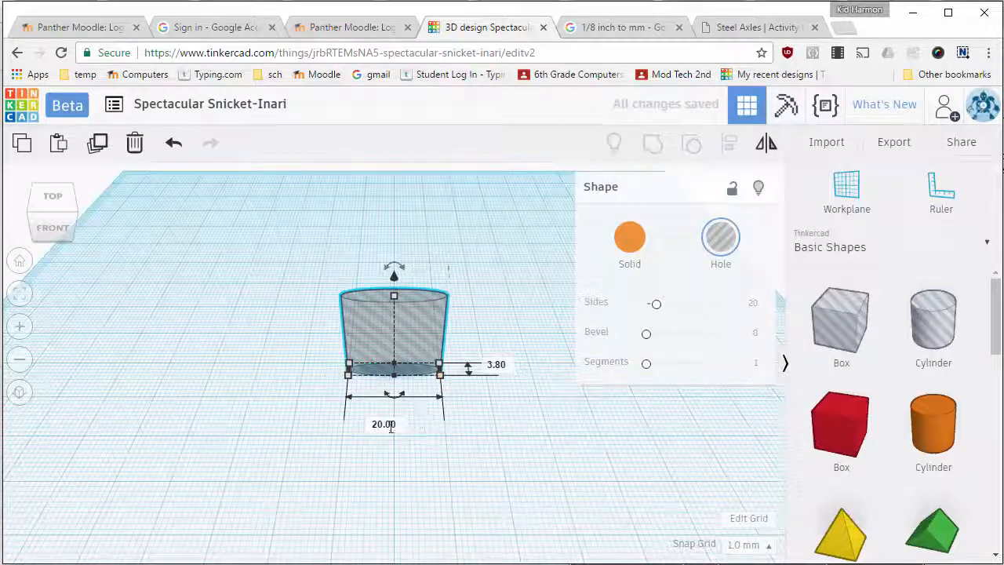
{"action": "left_click", "coordinate": [383, 424]}
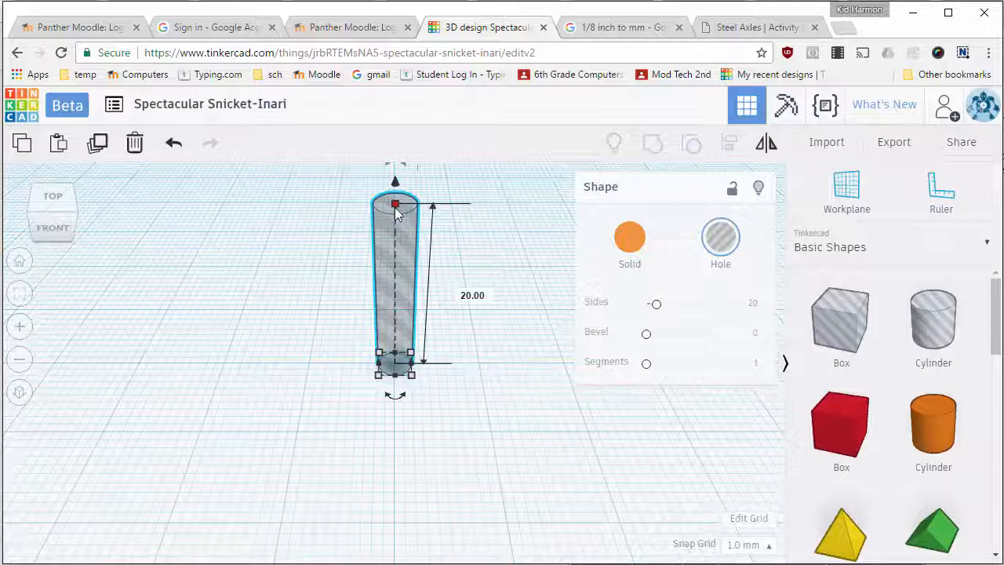
{"action": "left_click_drag", "start_coordinate": [395, 205], "coordinate": [395, 339]}
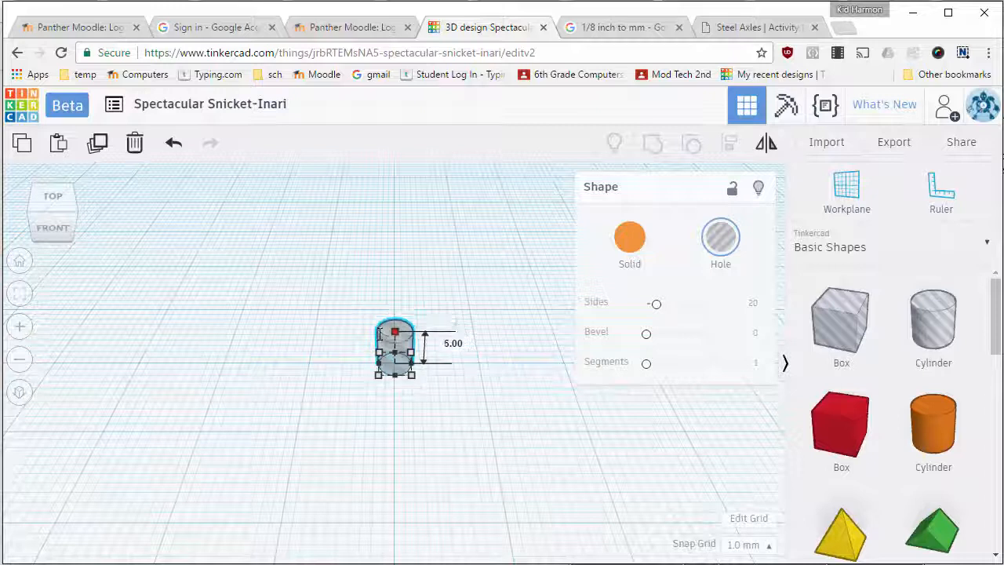
- Place a solid cylinder over the axle hole sized 35 by 35 mm
{"action": "left_click", "coordinate": [396, 353]}
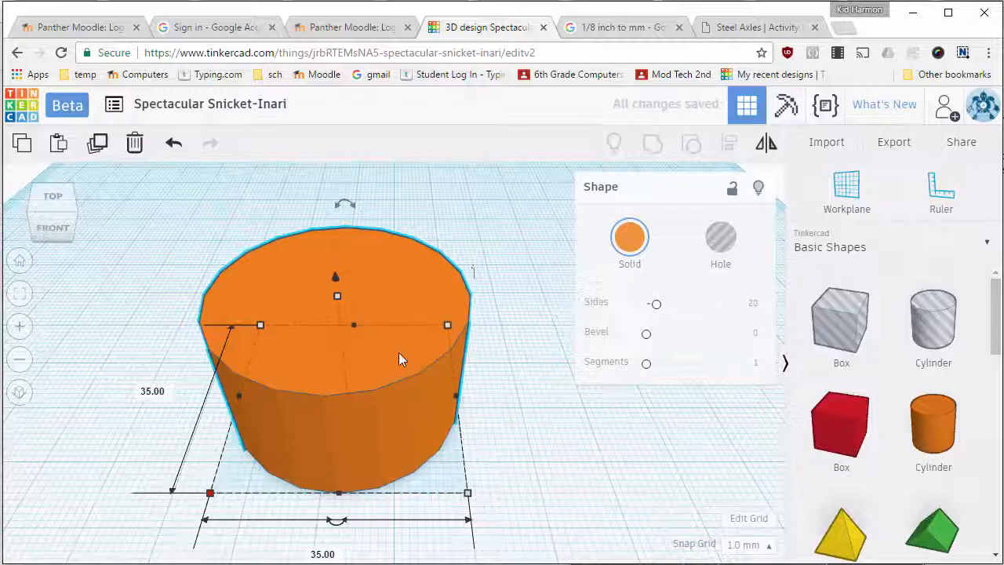
- Make the 35 mm cylinder transparent, set Snap Grid to 0.5 mm, and lower its height to a thin disc
{"action": "left_click", "coordinate": [629, 237]}
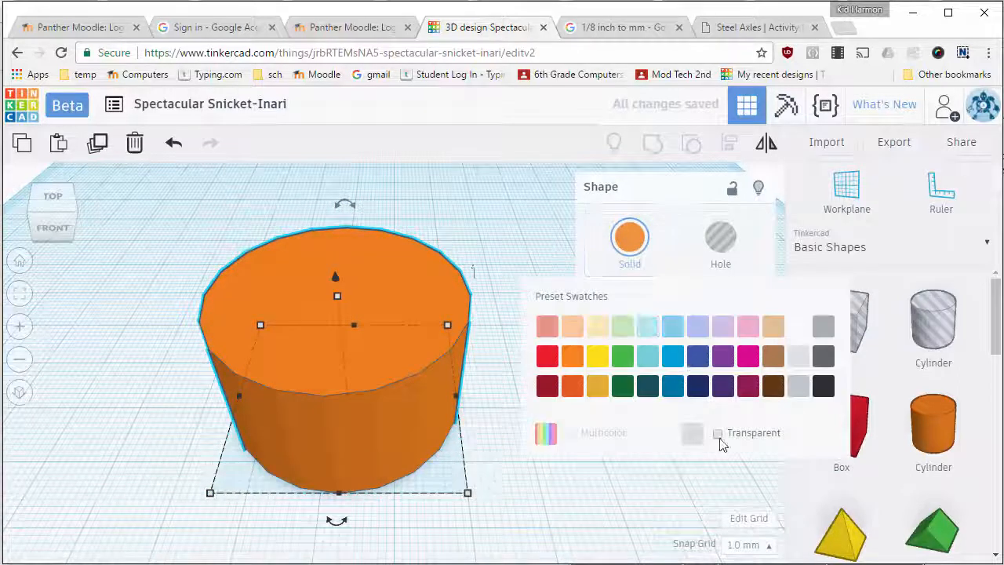
{"action": "left_click", "coordinate": [718, 433]}
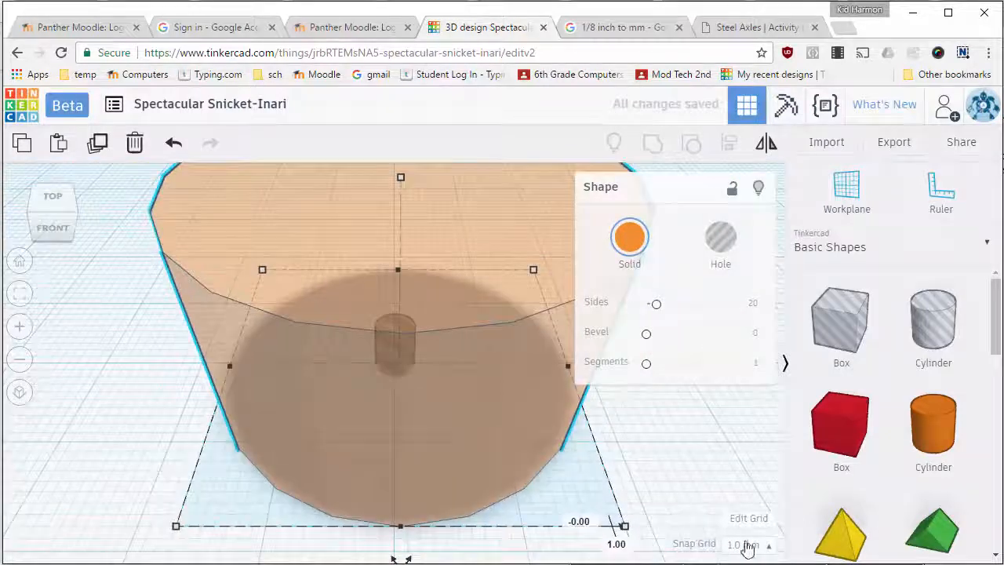
{"action": "left_click", "coordinate": [745, 544]}
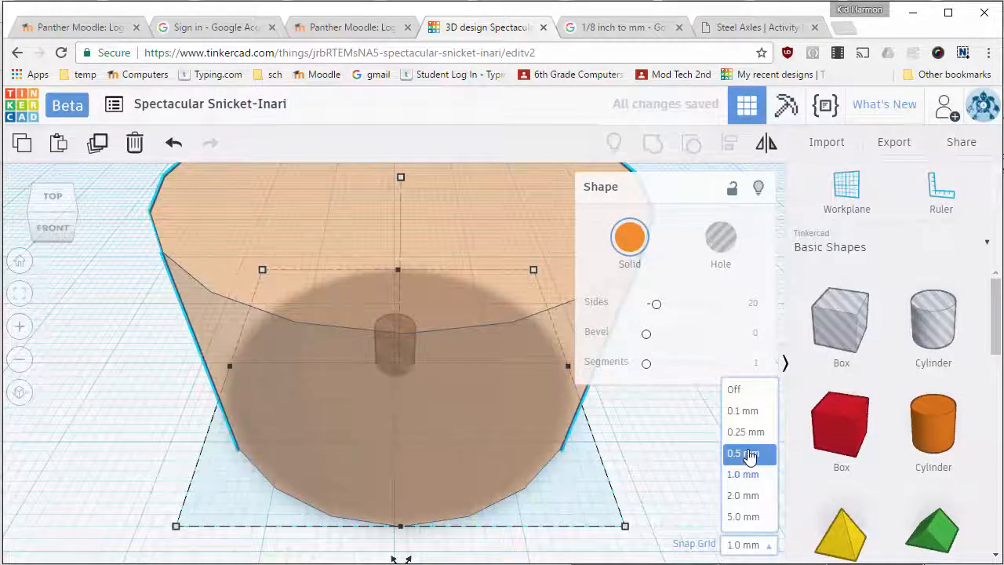
{"action": "left_click", "coordinate": [742, 452]}
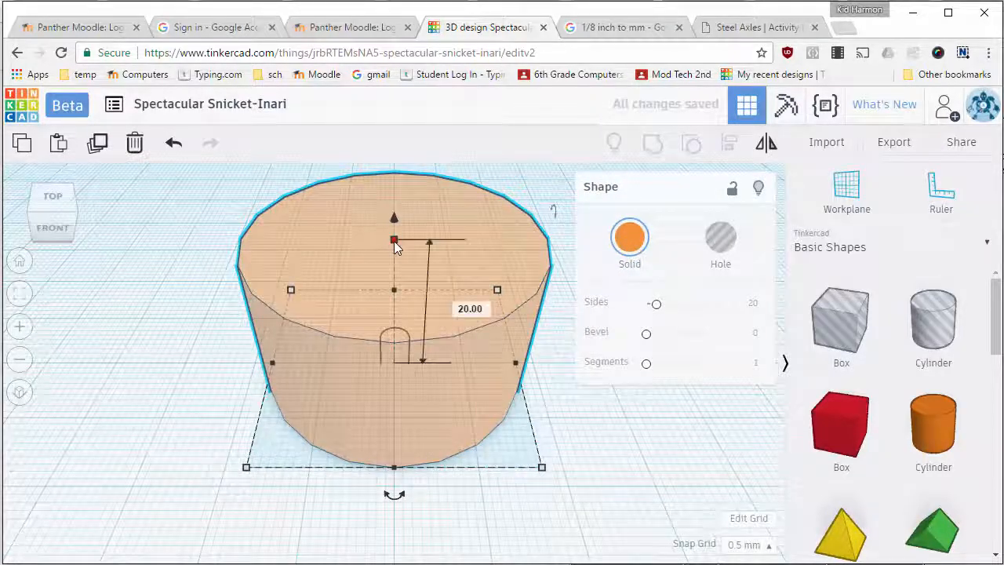
{"action": "double_click", "coordinate": [469, 307]}
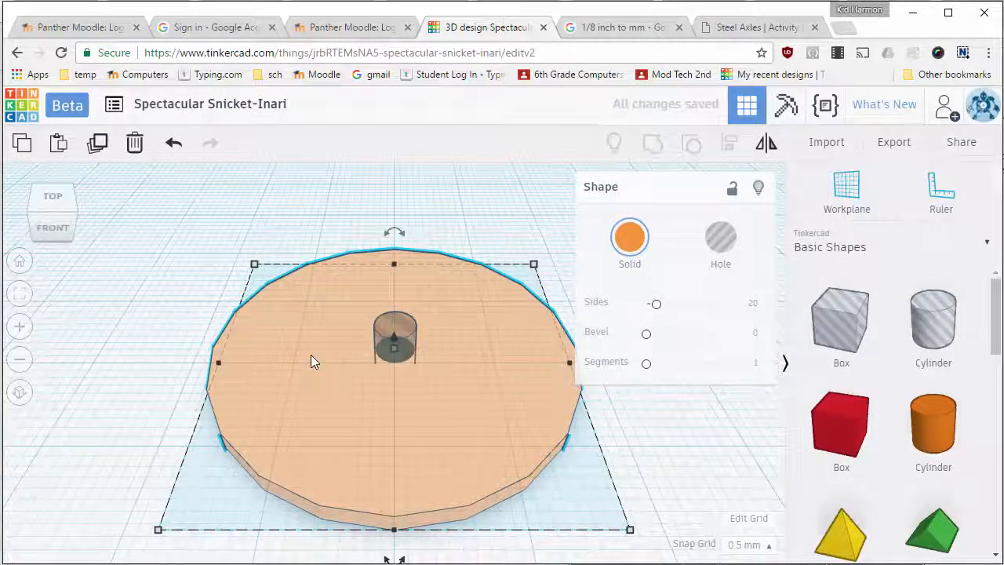
{"action": "mouse_move", "coordinate": [328, 407]}
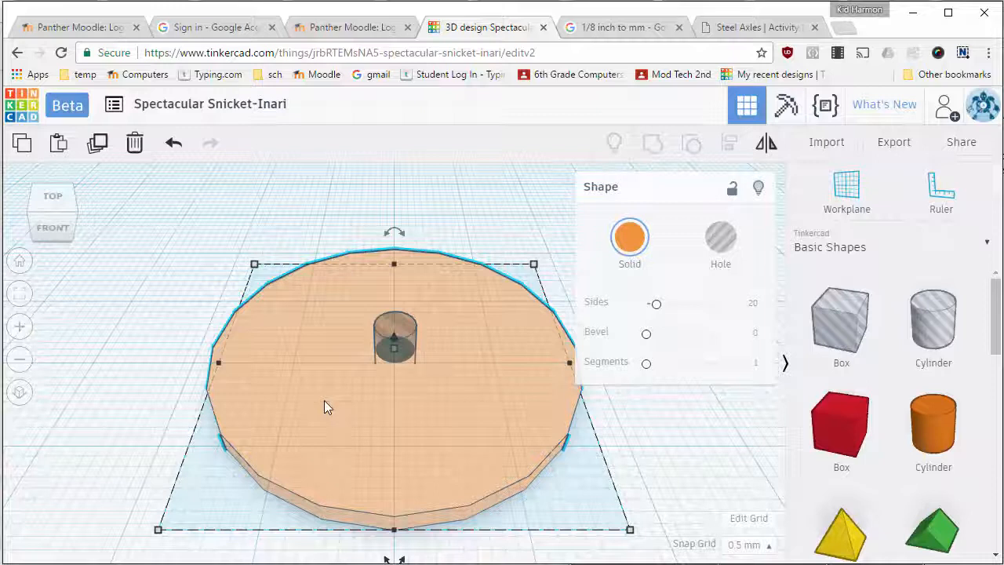
{"action": "mouse_move", "coordinate": [483, 405]}
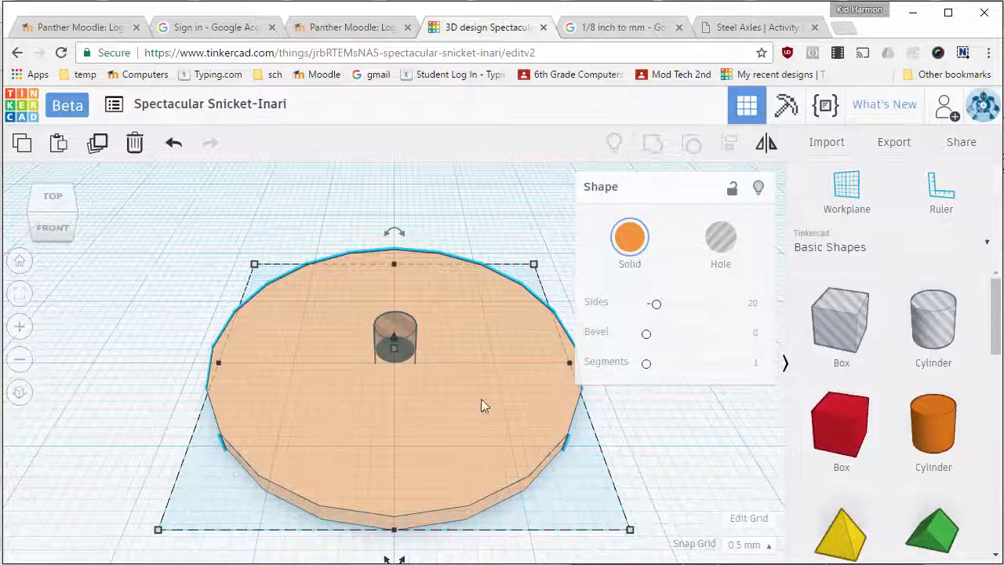
{"action": "mouse_move", "coordinate": [480, 456]}
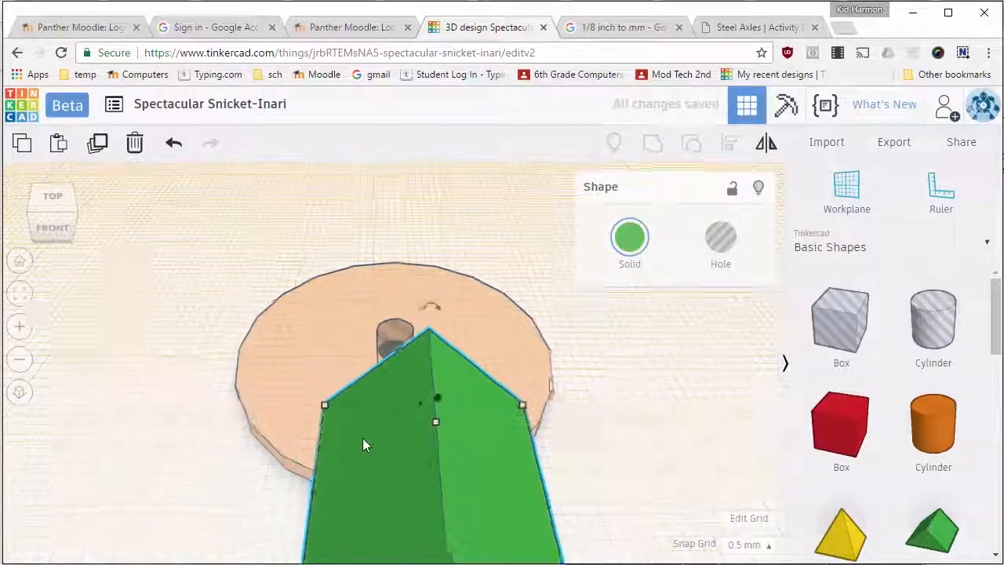
- Turn the tall wedge standing on the disc into a hole
{"action": "left_click_drag", "start_coordinate": [364, 445], "coordinate": [248, 355]}
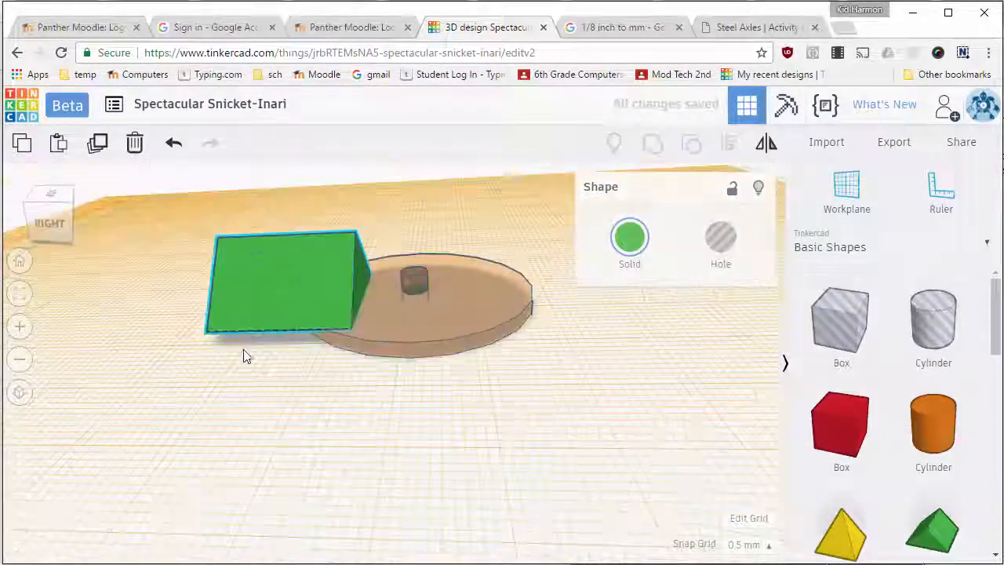
{"action": "left_click", "coordinate": [283, 283]}
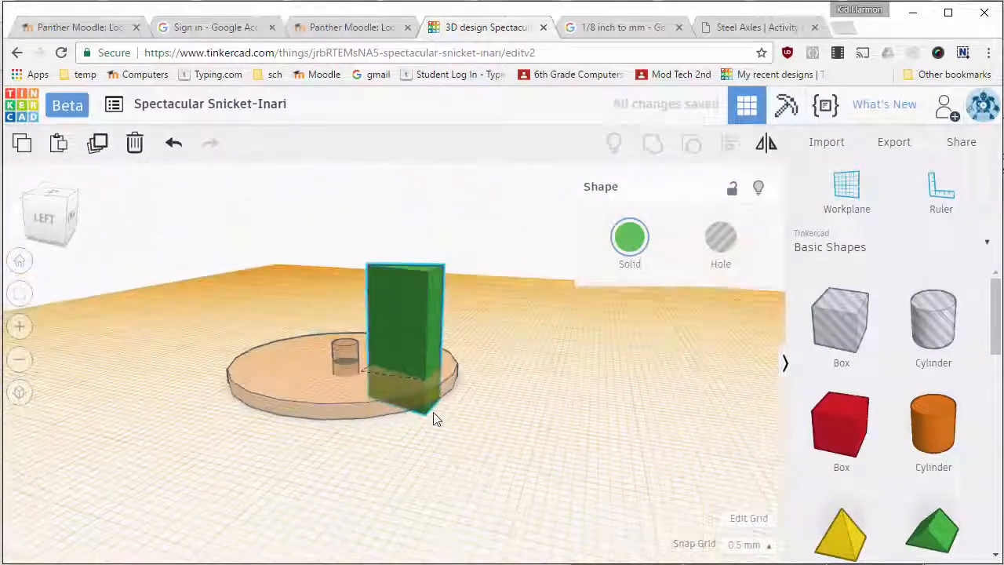
{"action": "left_click", "coordinate": [405, 337]}
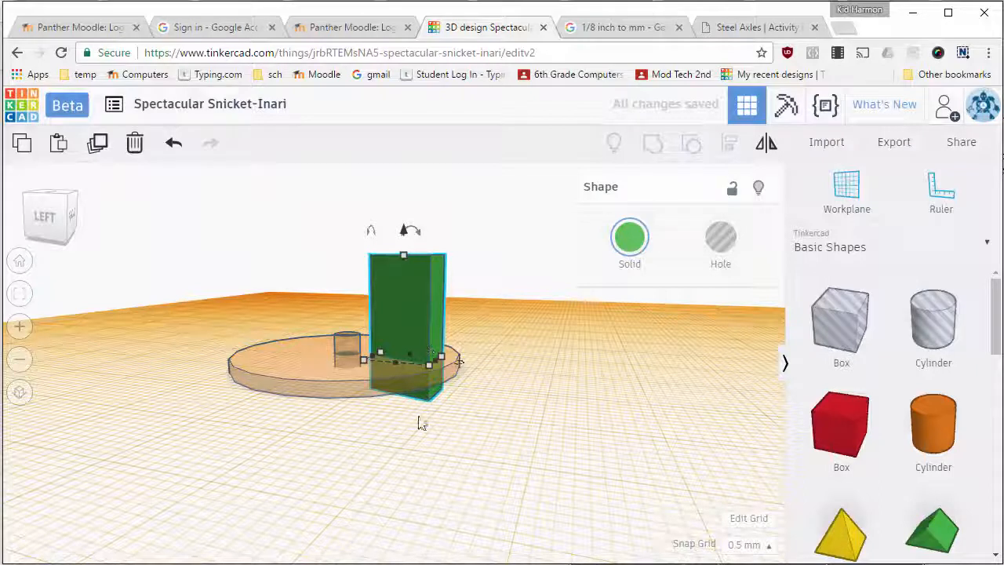
{"action": "left_click", "coordinate": [718, 238]}
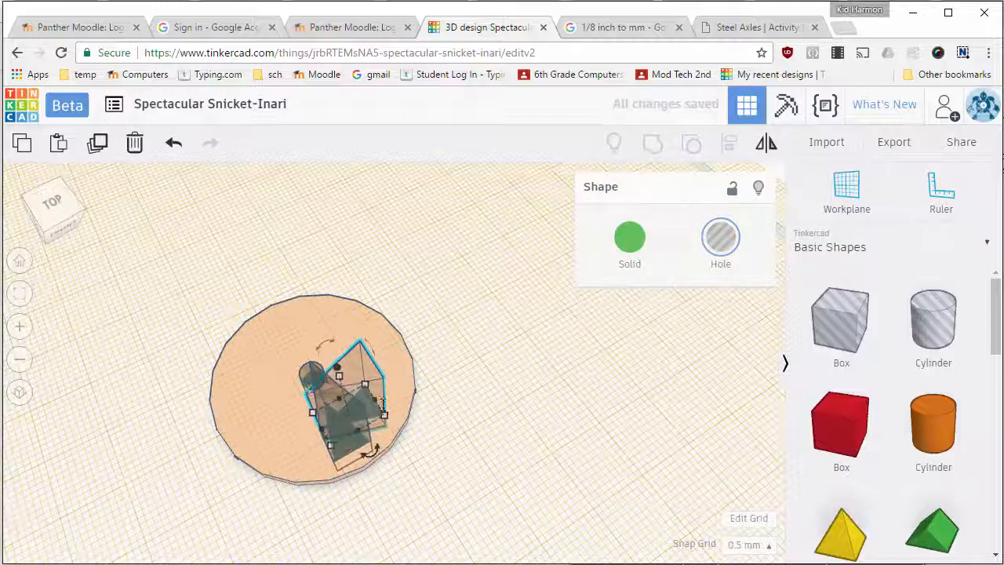
- Move the wedge hole outward so its narrow tip meets the axle hole
{"action": "left_click_drag", "start_coordinate": [345, 400], "coordinate": [380, 368]}
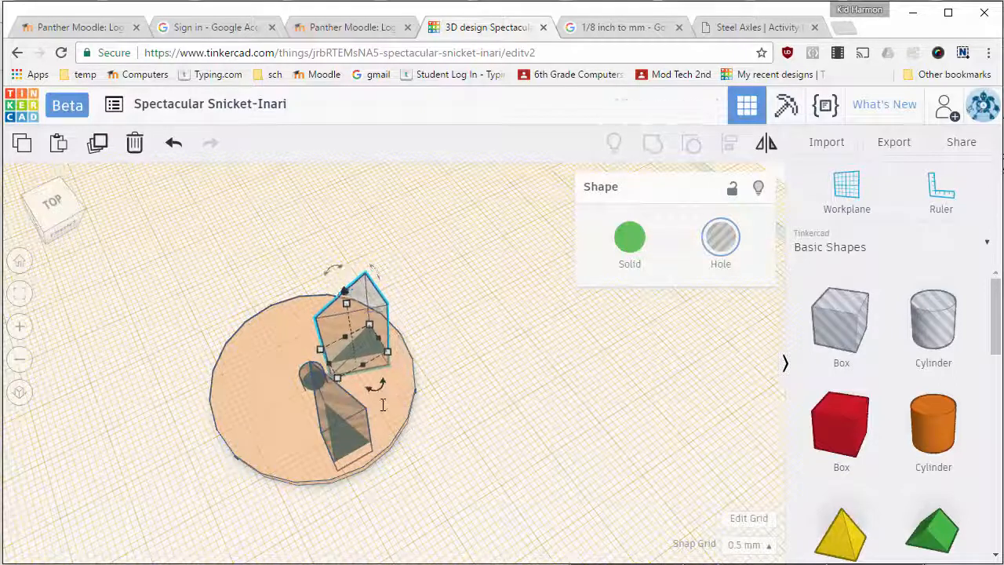
{"action": "left_click_drag", "start_coordinate": [353, 329], "coordinate": [364, 329]}
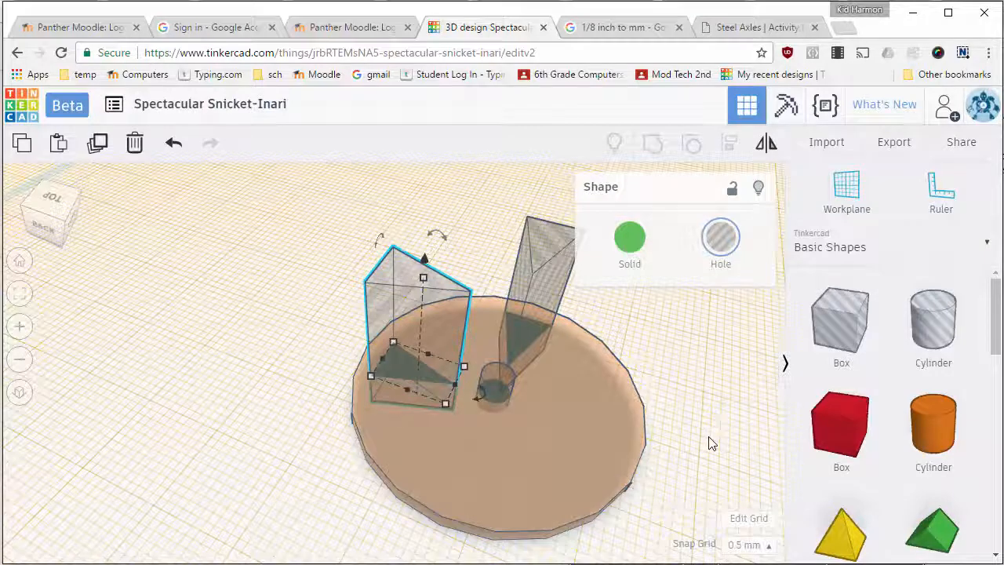
{"action": "left_click", "coordinate": [847, 190]}
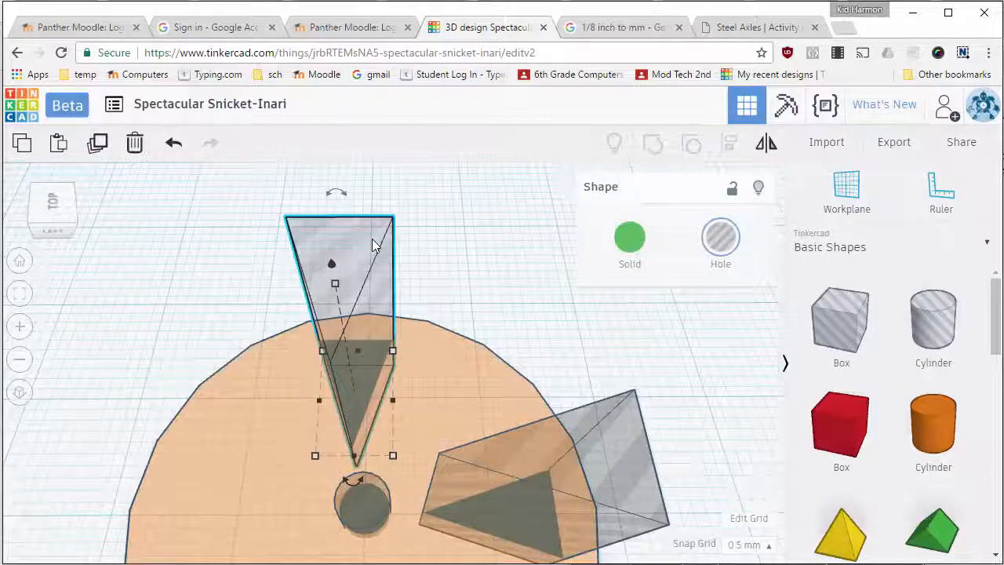
{"action": "left_click_drag", "start_coordinate": [369, 337], "coordinate": [384, 337]}
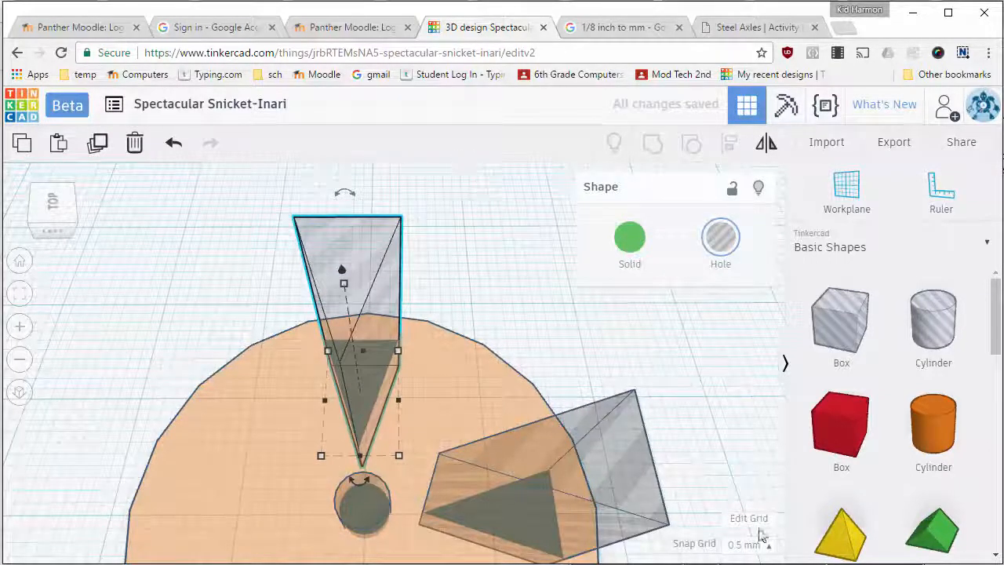
- Set Snap Grid to 0.25 mm and rotate the second wedge hole at right angles to the first
{"action": "left_click", "coordinate": [746, 542]}
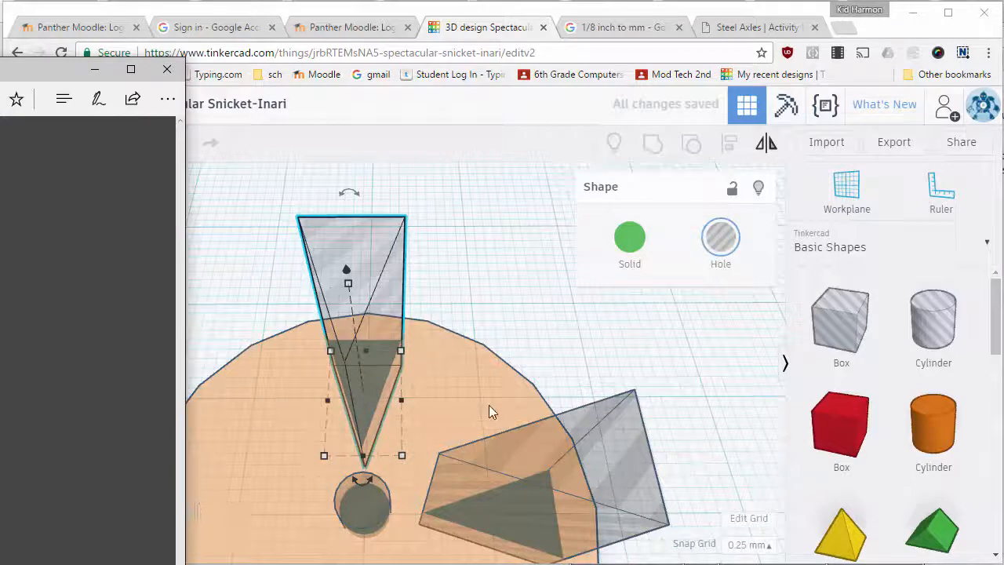
{"action": "left_click_drag", "start_coordinate": [487, 407], "coordinate": [384, 426]}
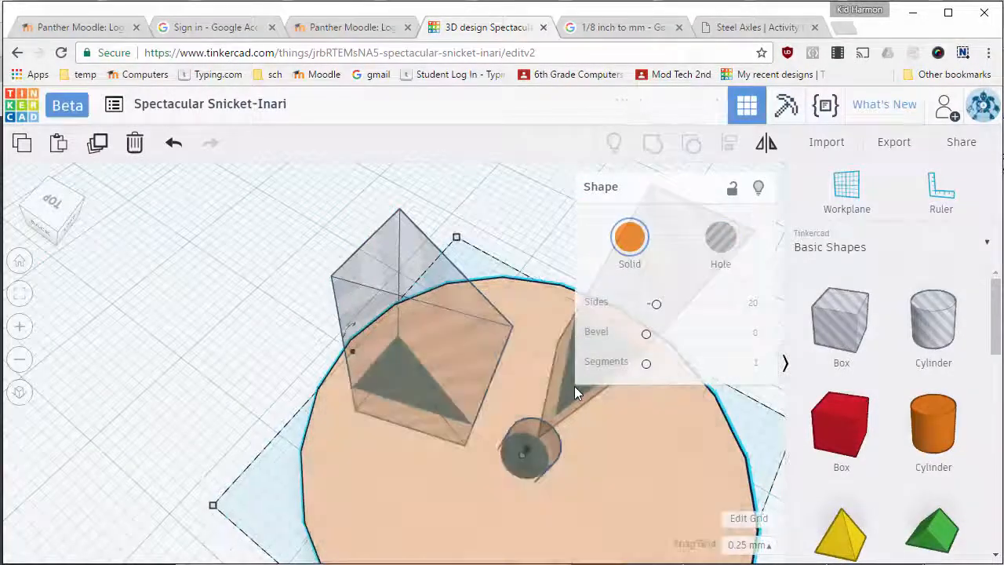
{"action": "left_click", "coordinate": [524, 252]}
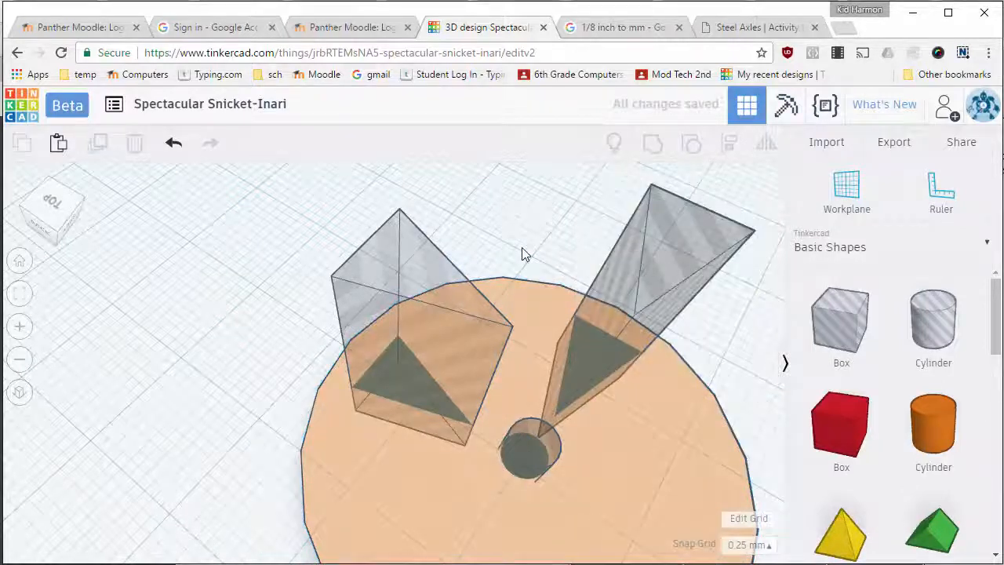
{"action": "left_click", "coordinate": [620, 313]}
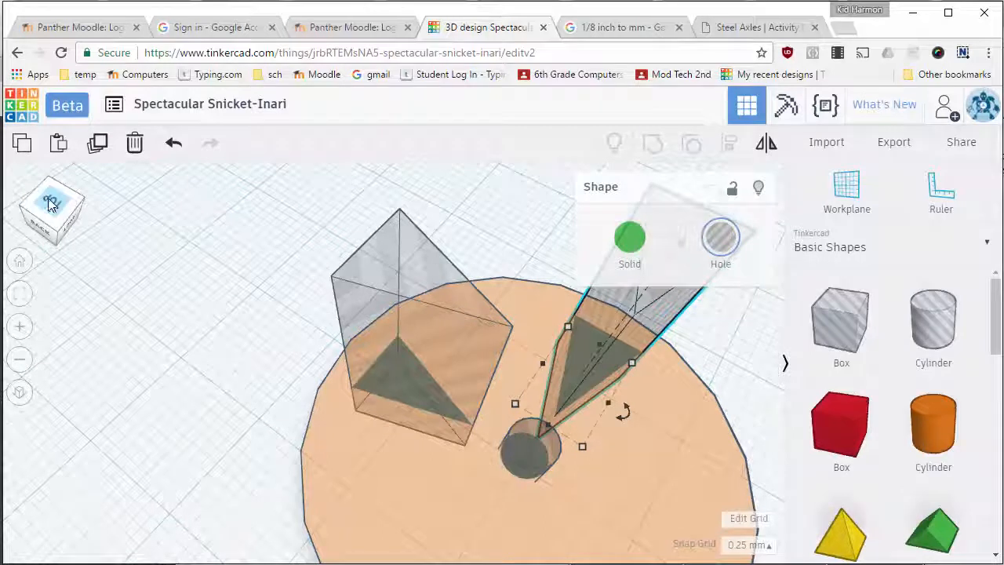
{"action": "left_click", "coordinate": [53, 204]}
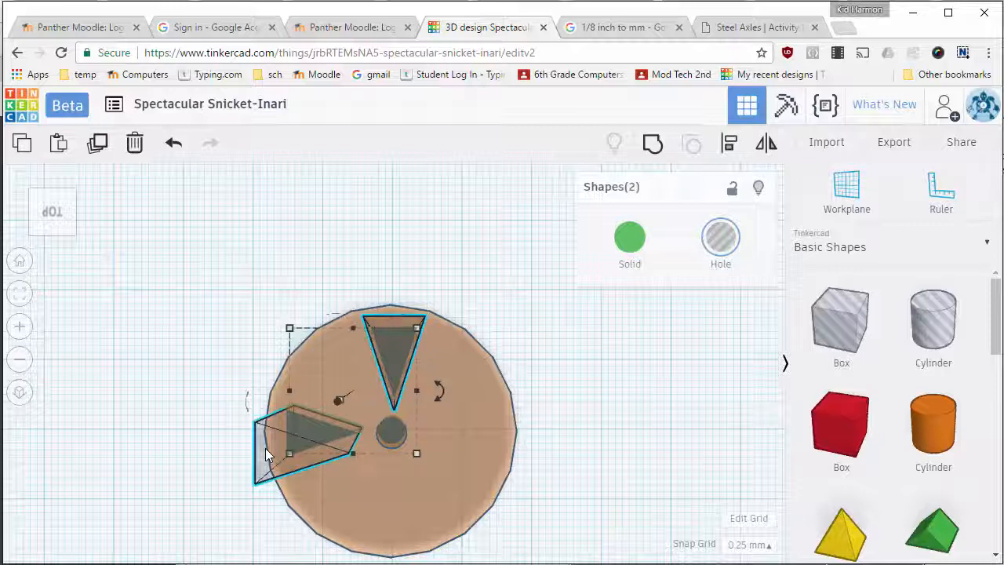
{"action": "mouse_move", "coordinate": [267, 389]}
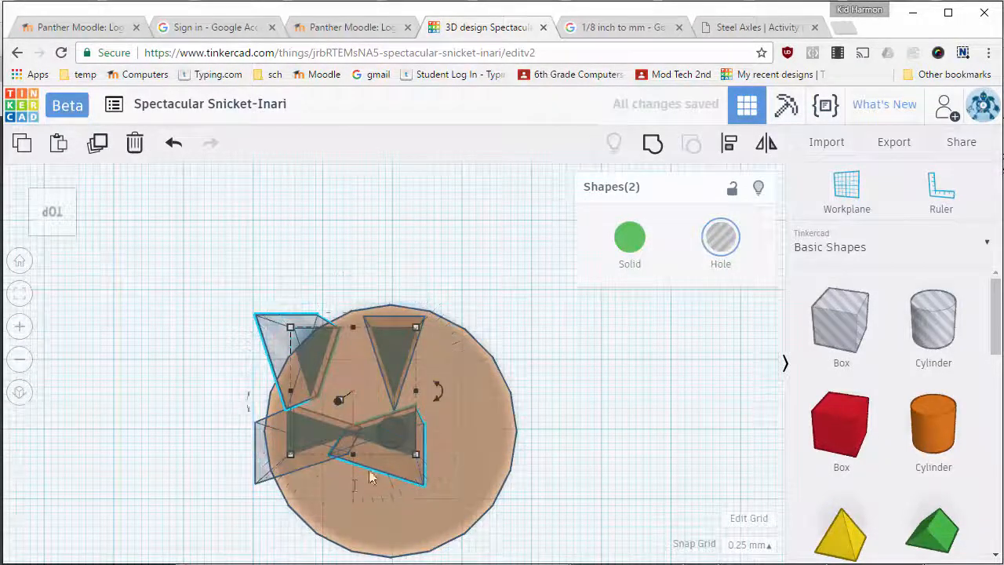
- Use a coarser snap grid to rotate the duplicated wedges 90°, then return it to 0.25 mm
{"action": "left_click", "coordinate": [746, 543]}
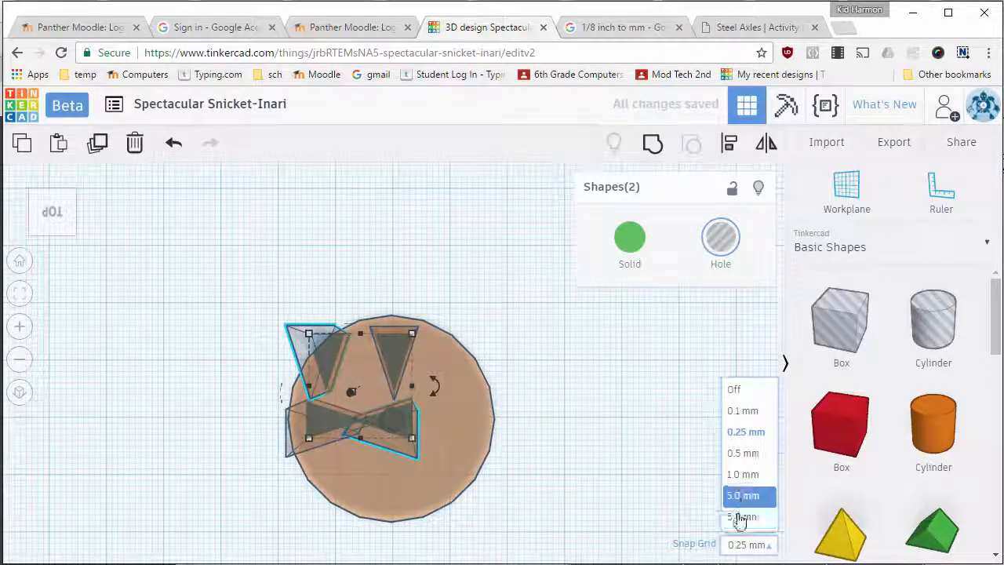
{"action": "left_click", "coordinate": [740, 516]}
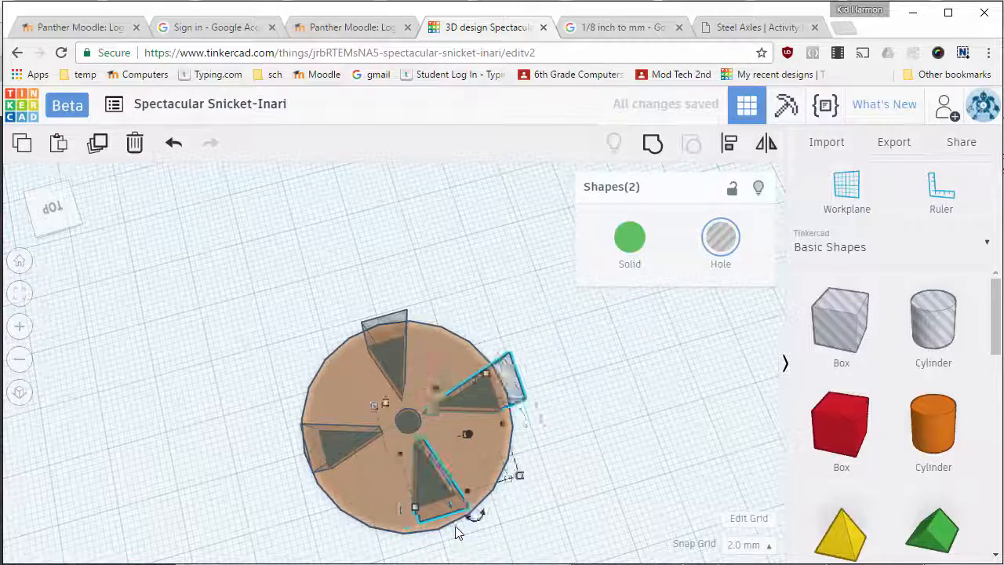
{"action": "left_click", "coordinate": [745, 544]}
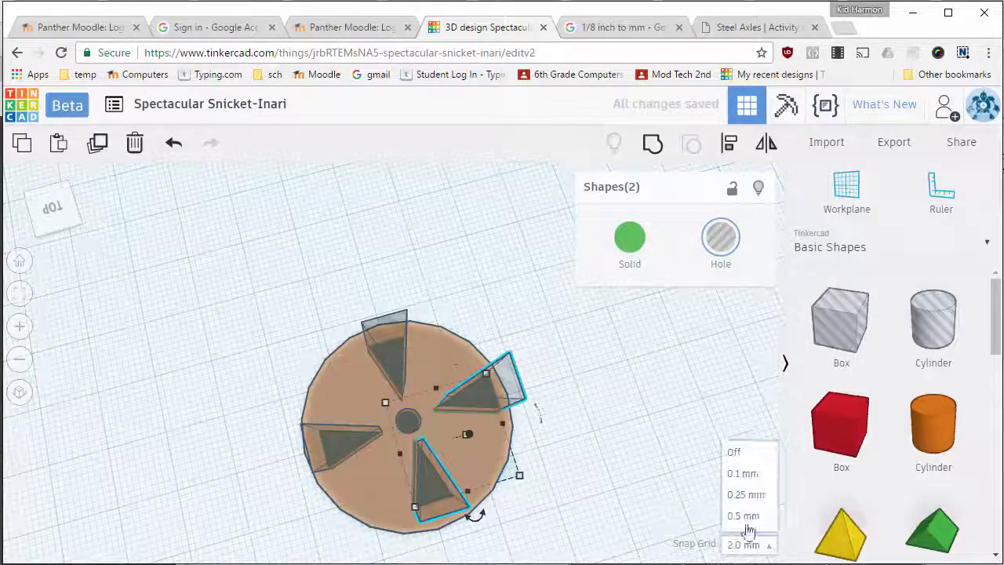
{"action": "left_click", "coordinate": [745, 494]}
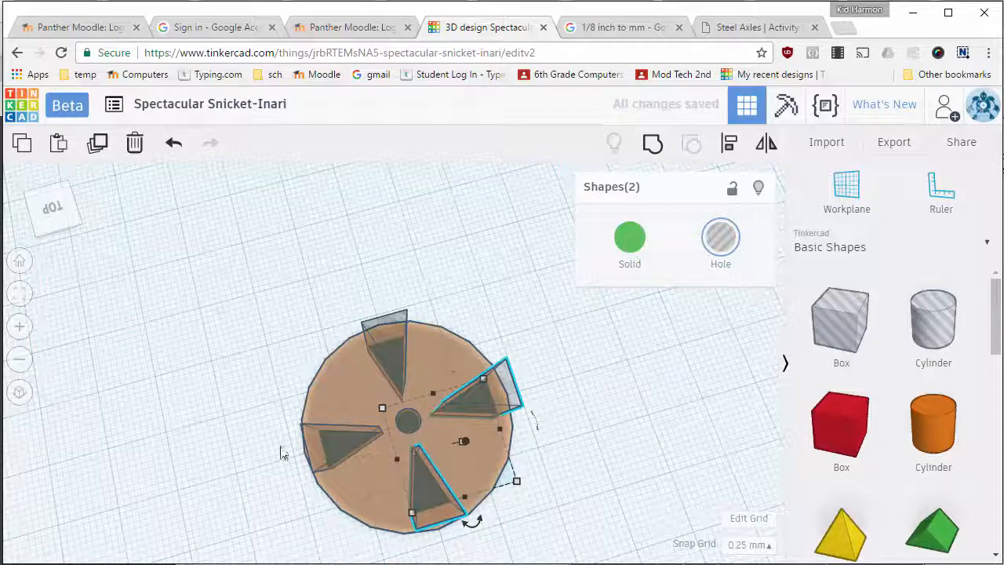
{"action": "mouse_move", "coordinate": [568, 430]}
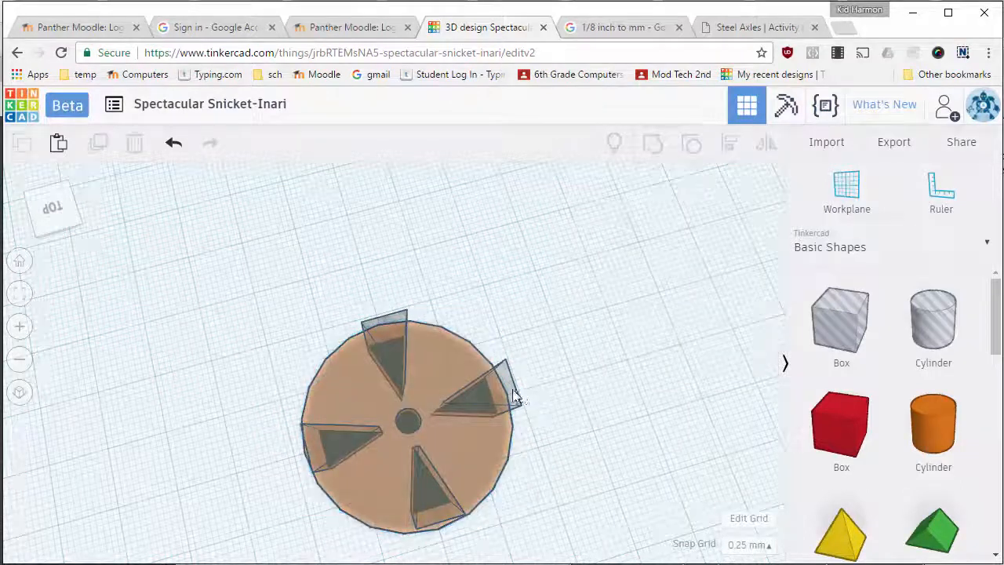
- Duplicate the four wedge holes and rotate the copies 45° to form eight spokes
{"action": "left_click", "coordinate": [494, 384]}
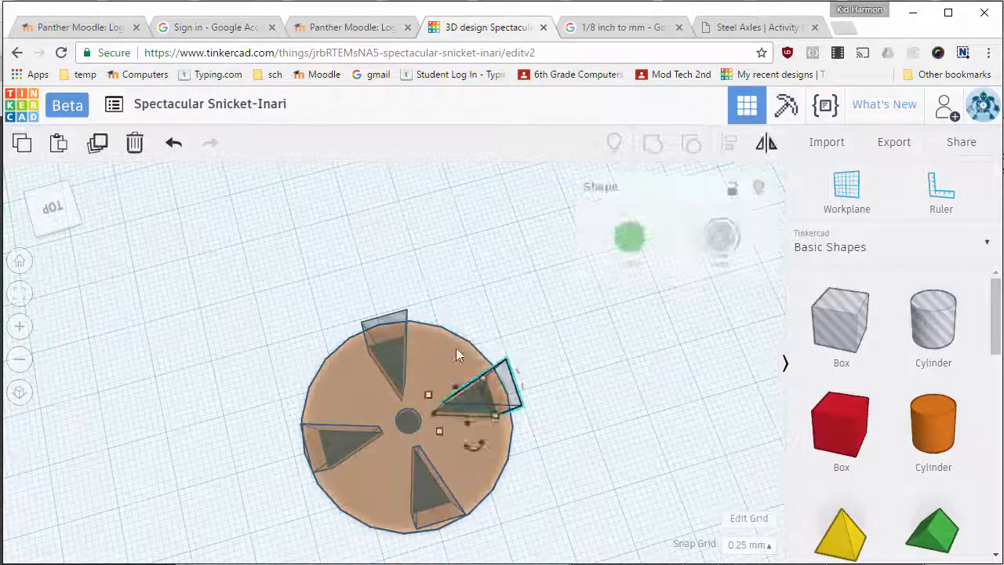
{"action": "left_click", "coordinate": [384, 337]}
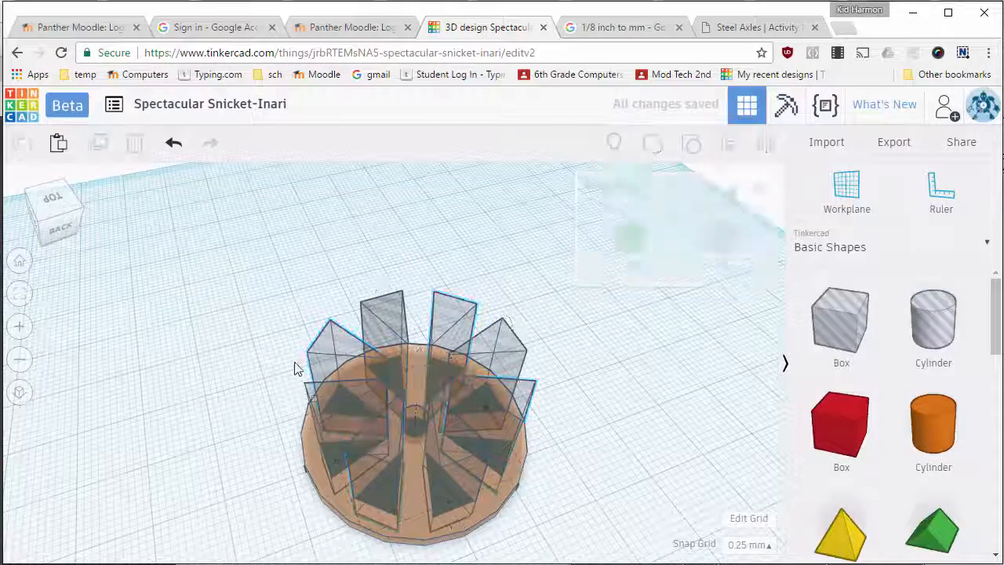
{"action": "left_click_drag", "start_coordinate": [295, 368], "coordinate": [620, 533]}
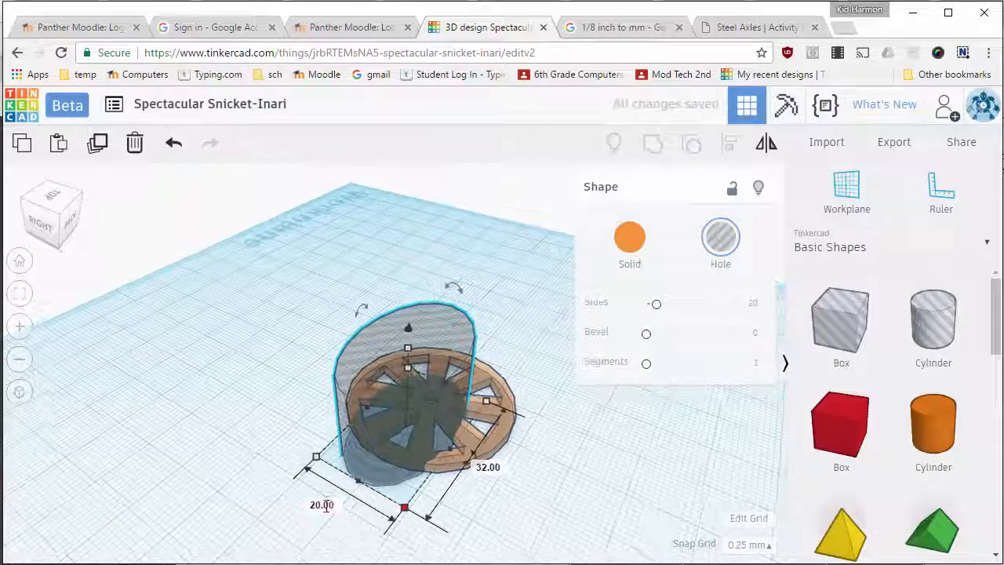
- Size the new cylinder hole and select it together with the wheel for alignment
{"action": "left_click", "coordinate": [321, 505]}
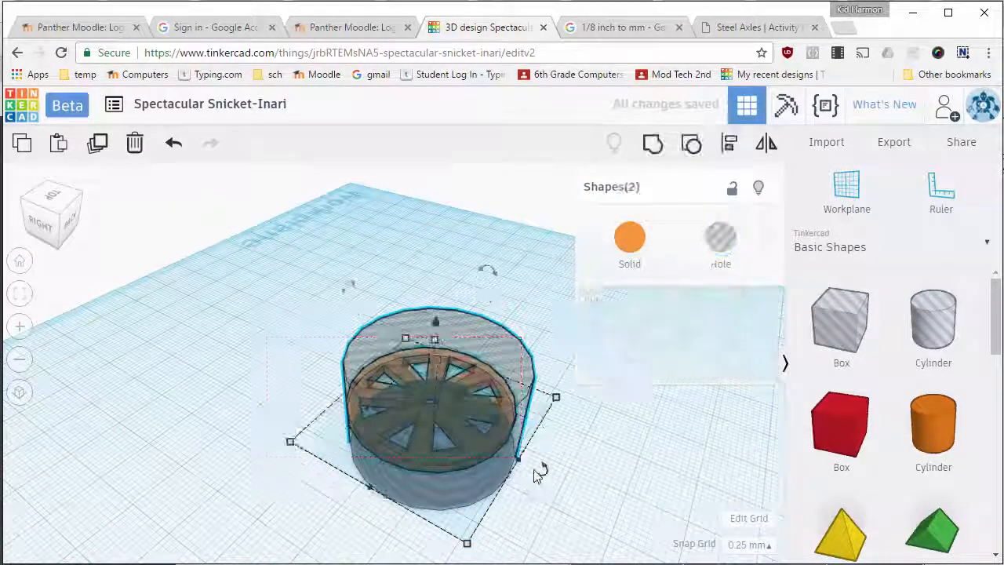
{"action": "left_click_drag", "start_coordinate": [536, 473], "coordinate": [400, 546]}
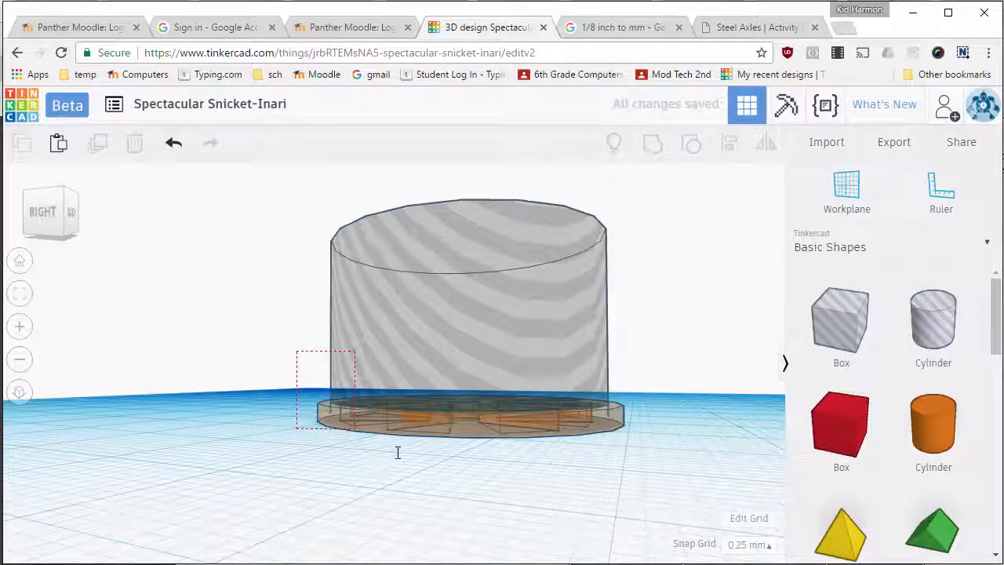
- Group the holes into the wheel and rename the design 'Wheel 1 - MDH'
{"action": "left_click", "coordinate": [652, 145]}
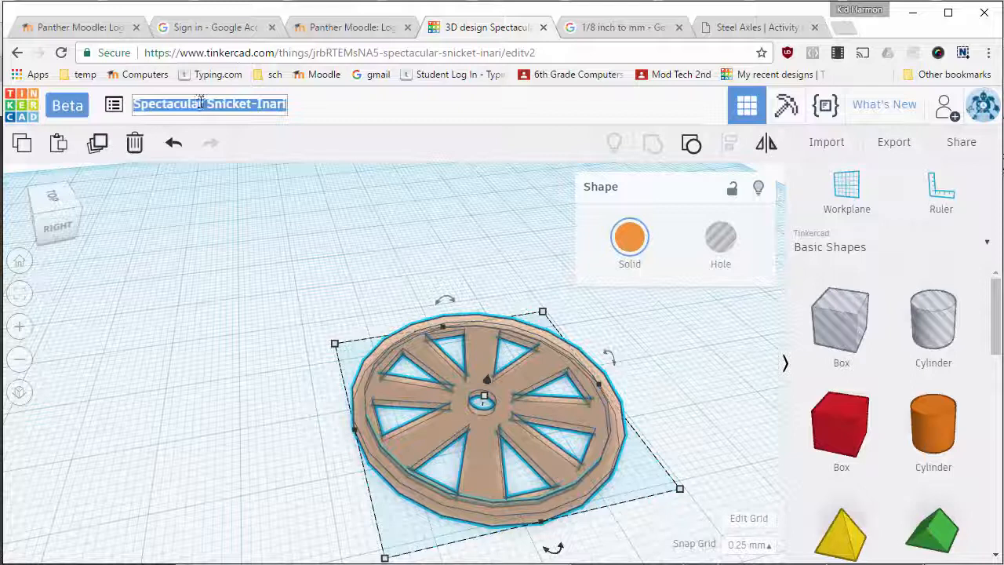
{"action": "type", "text": "Wheel 1 - MDH"}
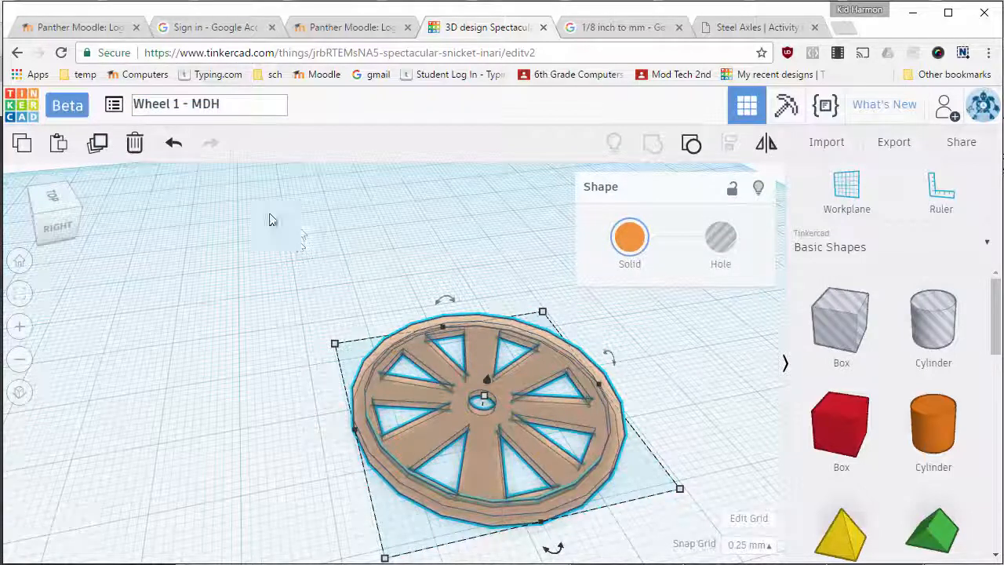